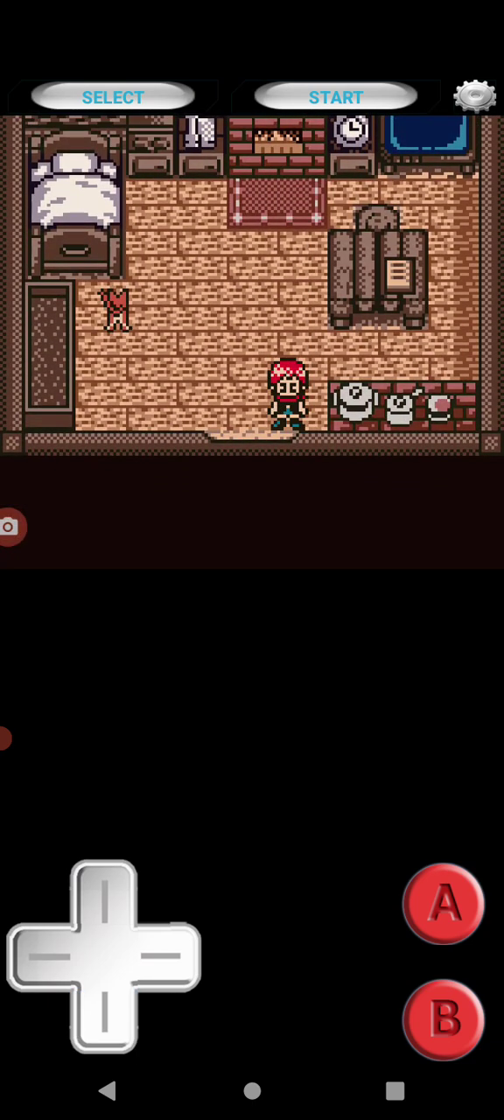
{"action": "left_click", "coordinate": [103, 905]}
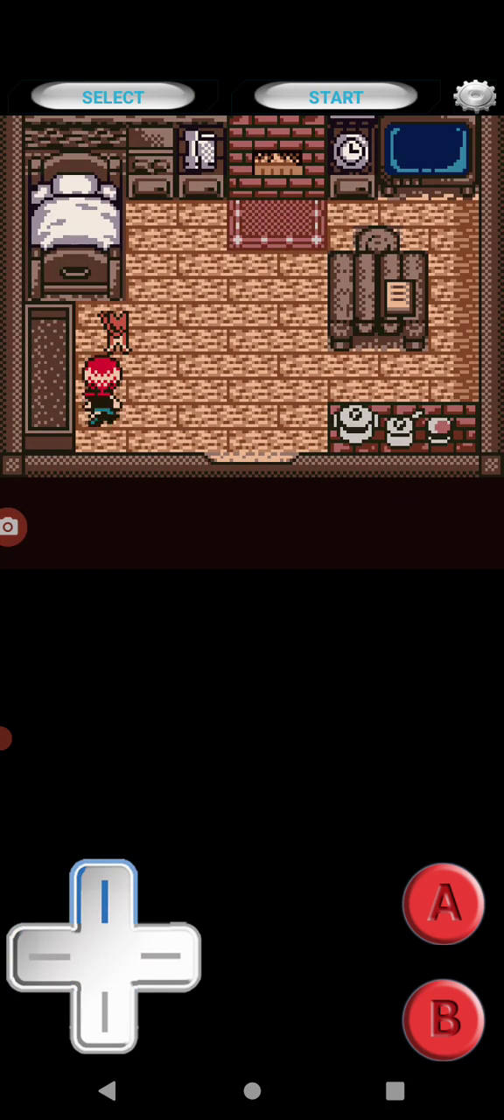
{"action": "left_click", "coordinate": [106, 901]}
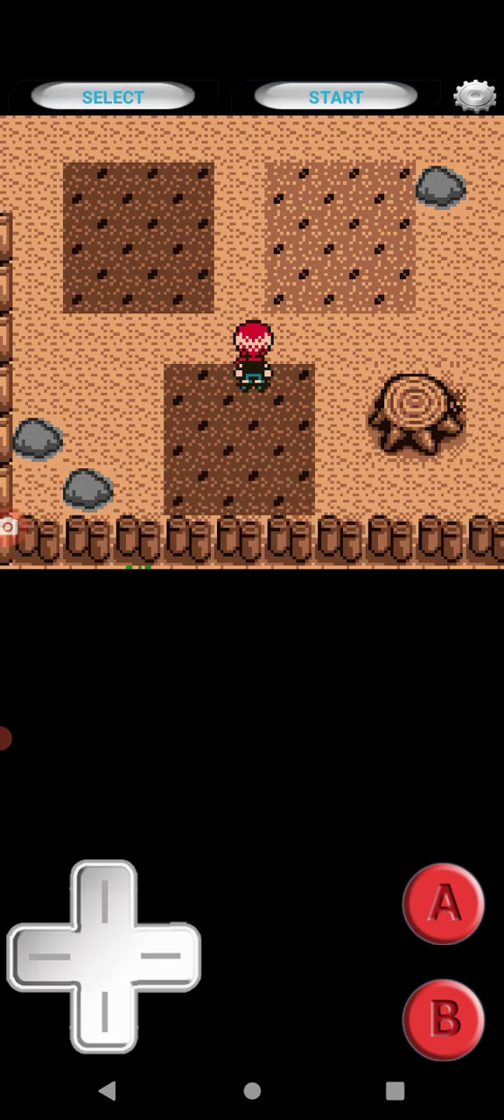
{"action": "left_click", "coordinate": [103, 910]}
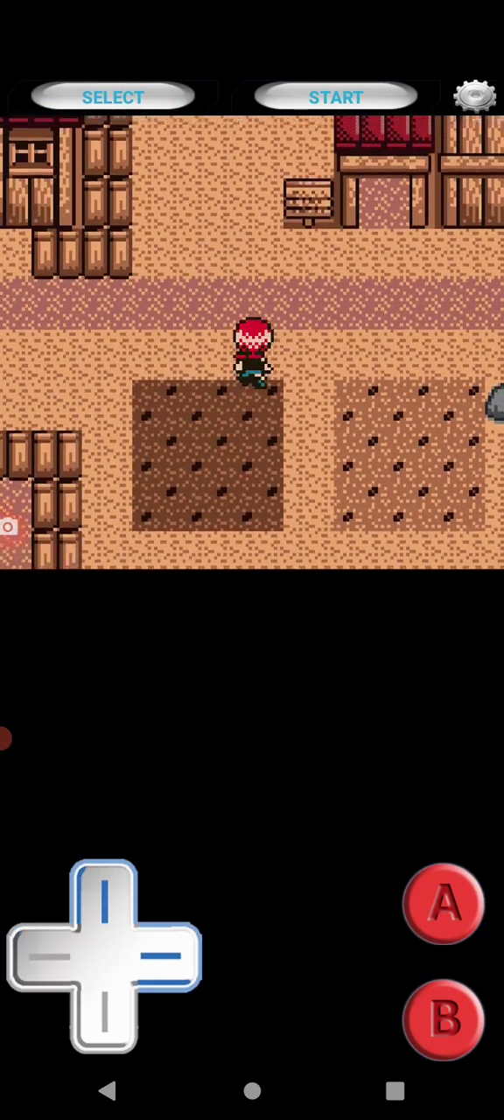
{"action": "left_click", "coordinate": [105, 902]}
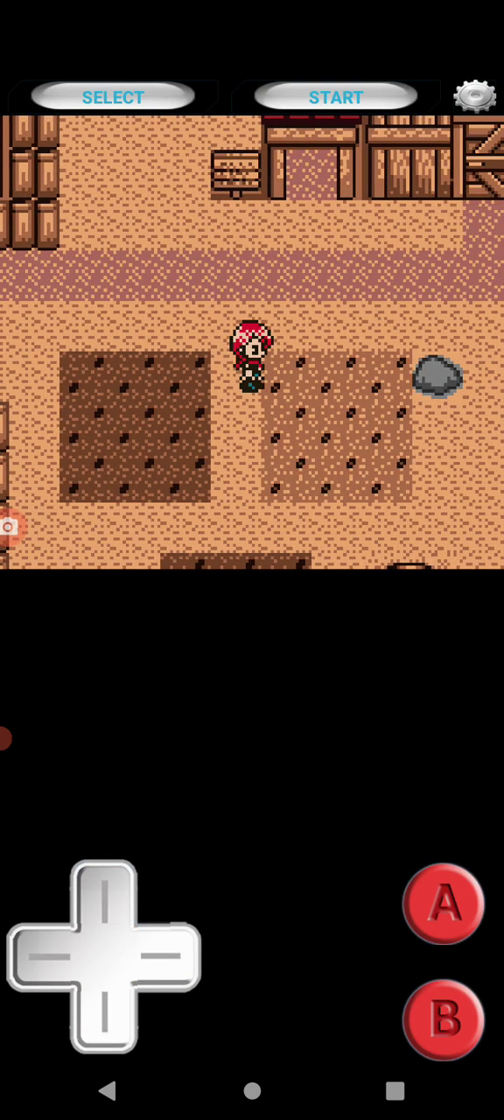
{"action": "left_click", "coordinate": [104, 1023]}
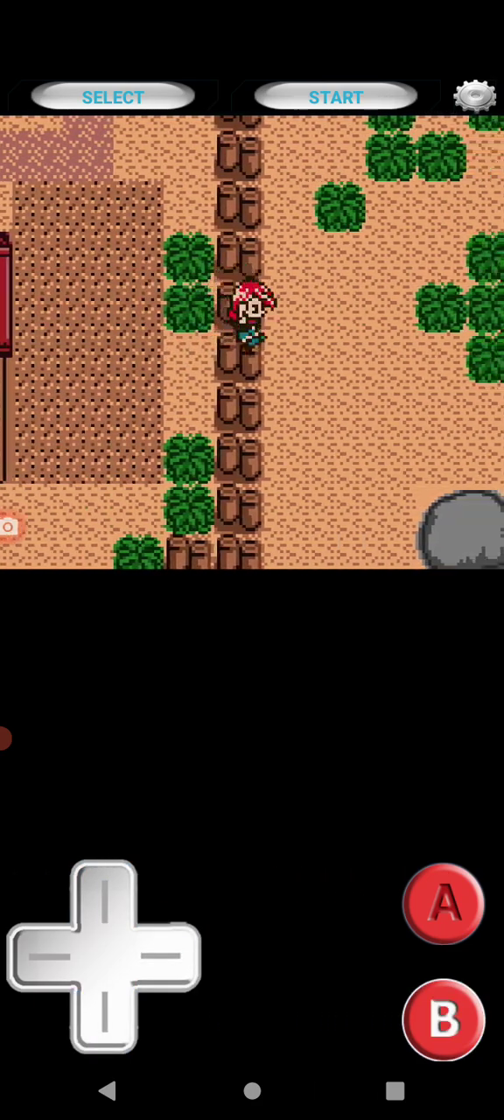
{"action": "left_click", "coordinate": [101, 910]}
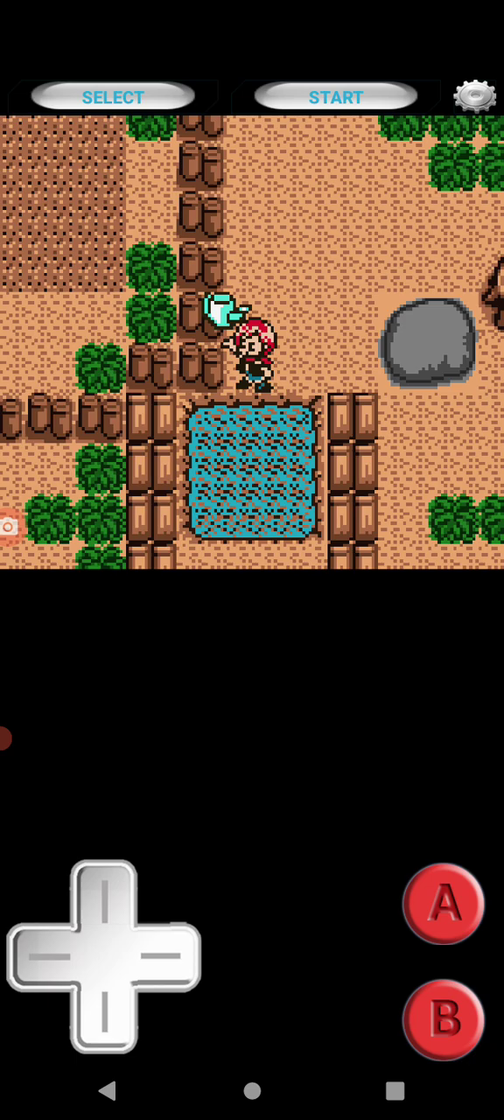
{"action": "left_click", "coordinate": [103, 906]}
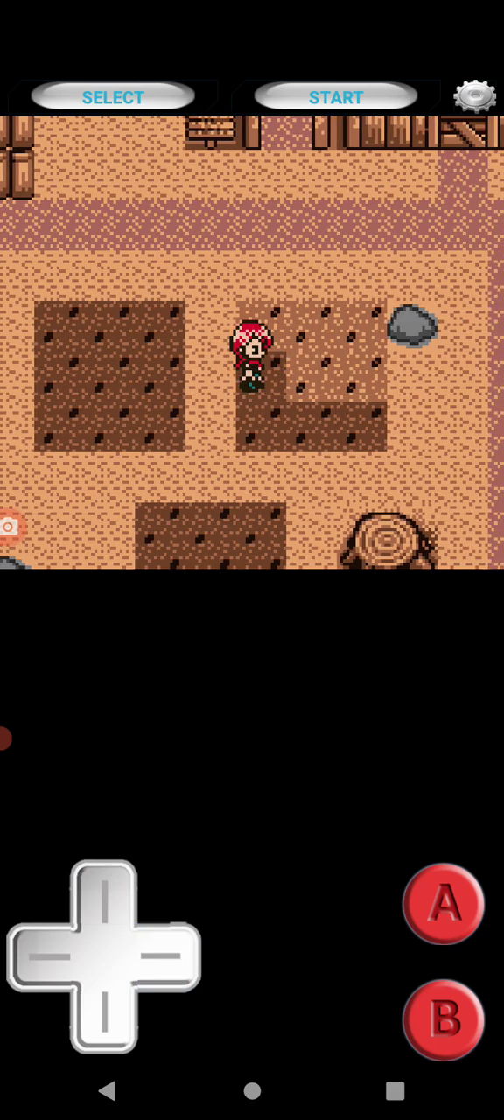
{"action": "left_click", "coordinate": [162, 972]}
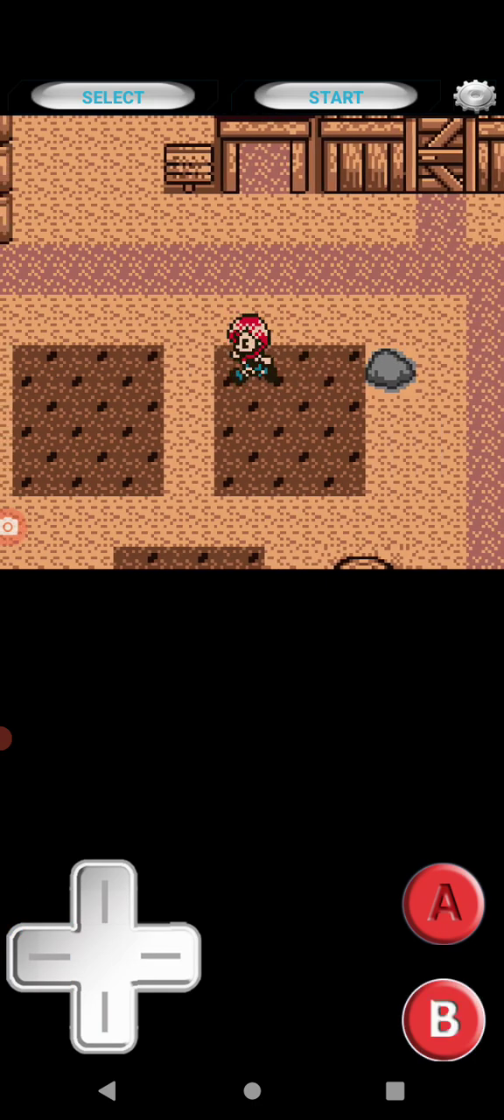
{"action": "left_click", "coordinate": [105, 909]}
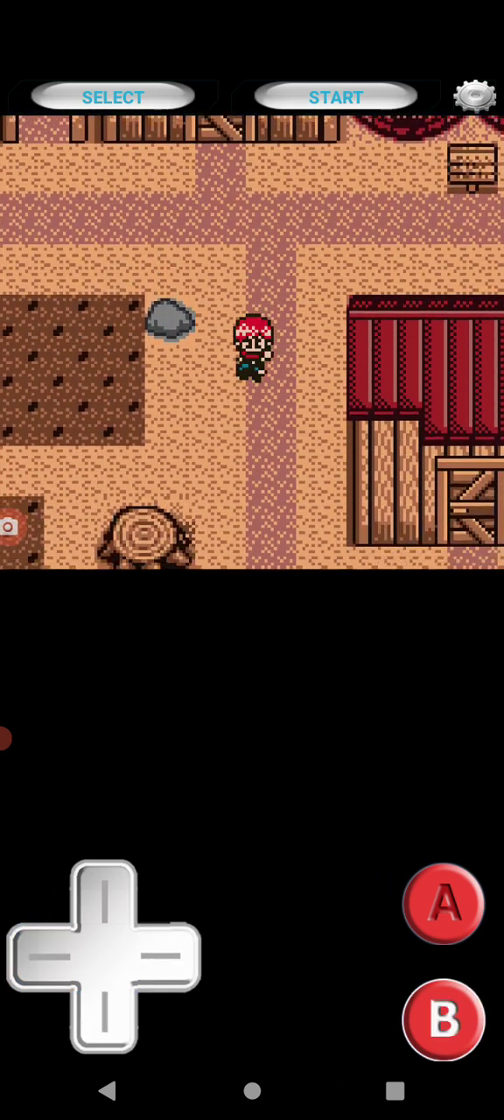
{"action": "left_click", "coordinate": [39, 958]}
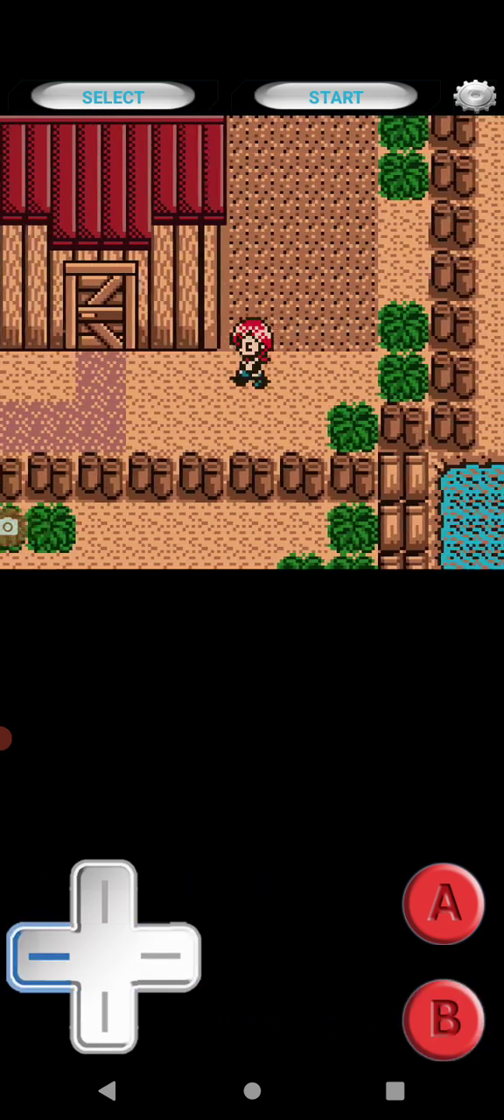
{"action": "left_click", "coordinate": [105, 908]}
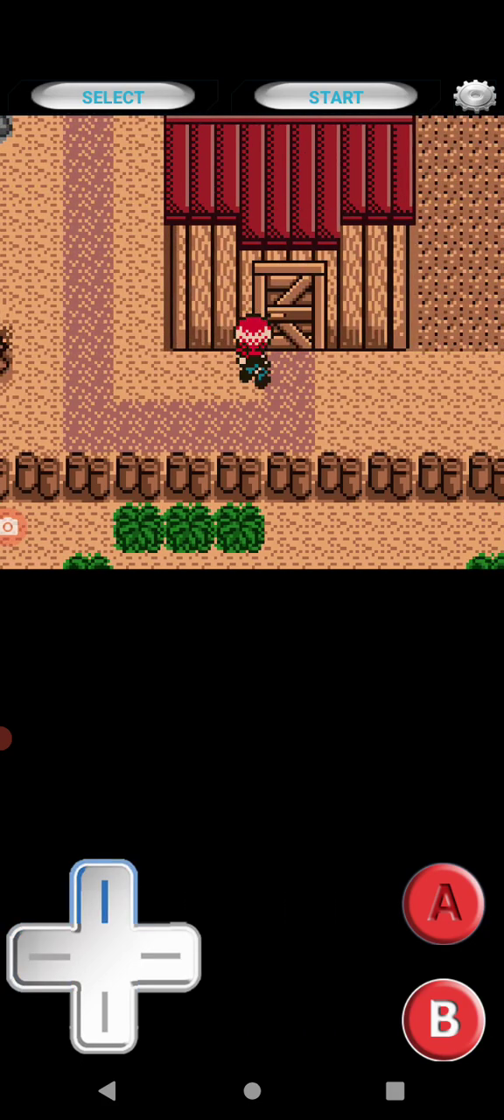
{"action": "left_click", "coordinate": [105, 906]}
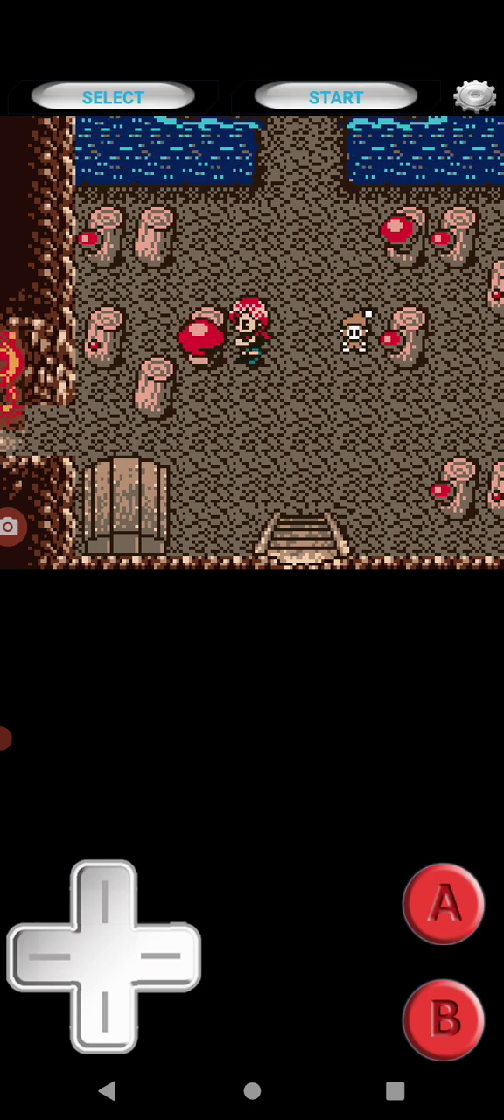
{"action": "left_click", "coordinate": [441, 906]}
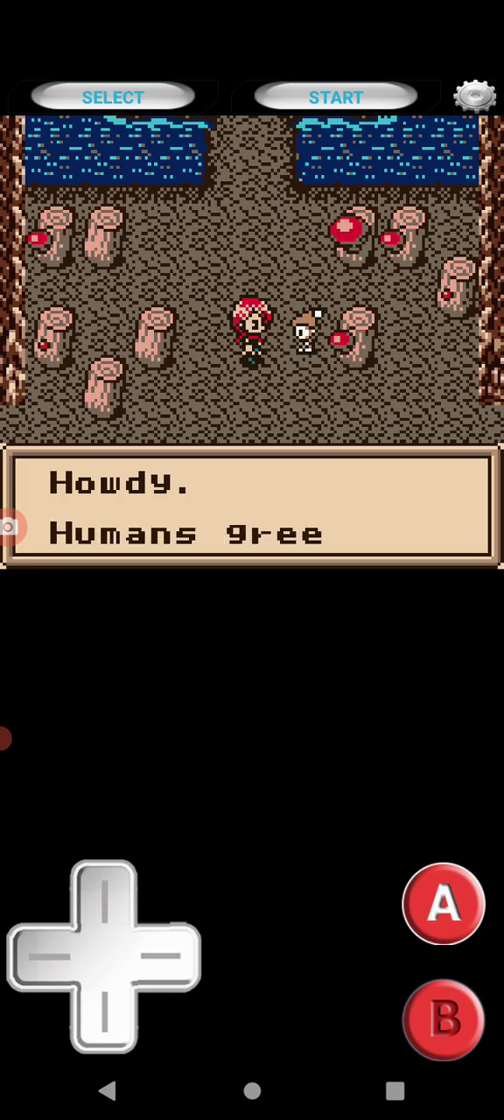
{"action": "left_click", "coordinate": [441, 904]}
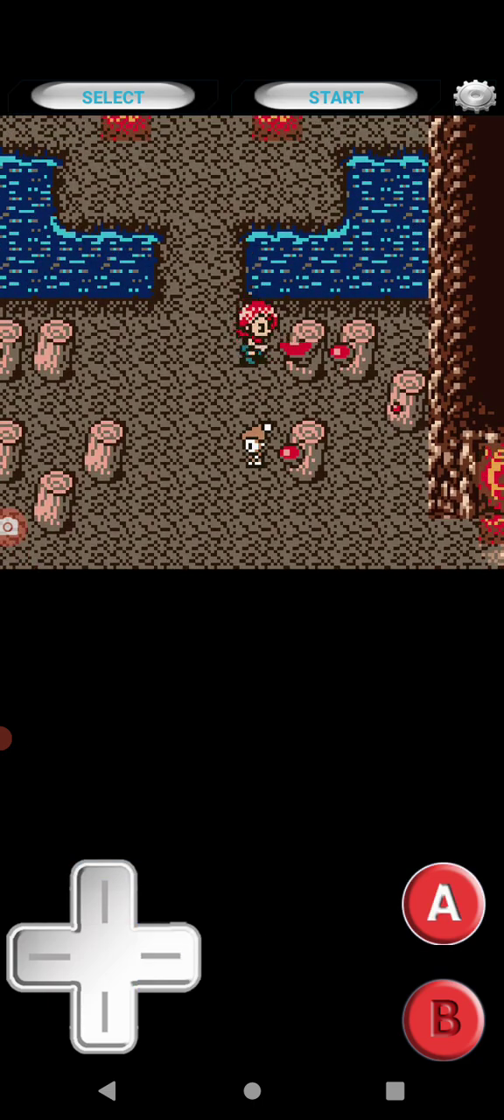
{"action": "left_click", "coordinate": [43, 958]}
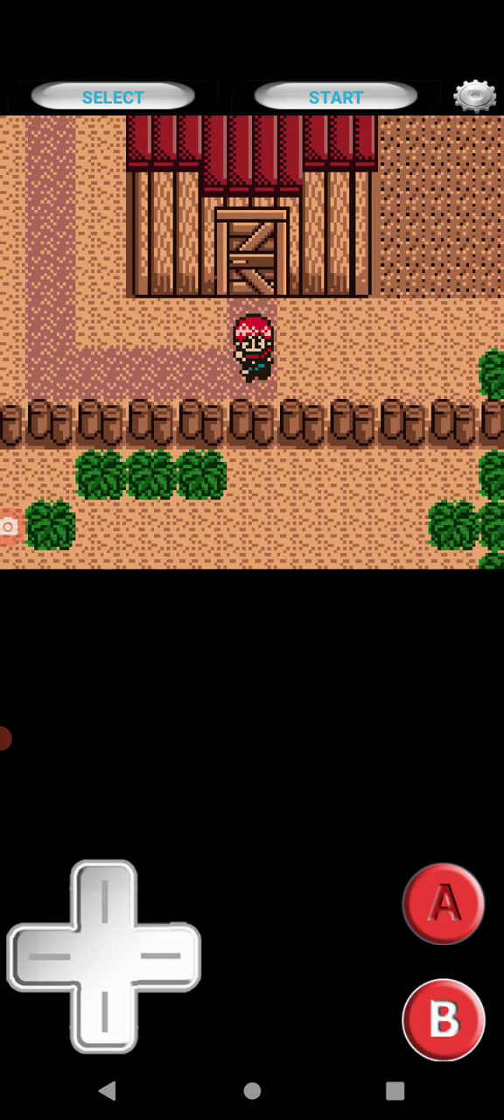
{"action": "left_click", "coordinate": [104, 905]}
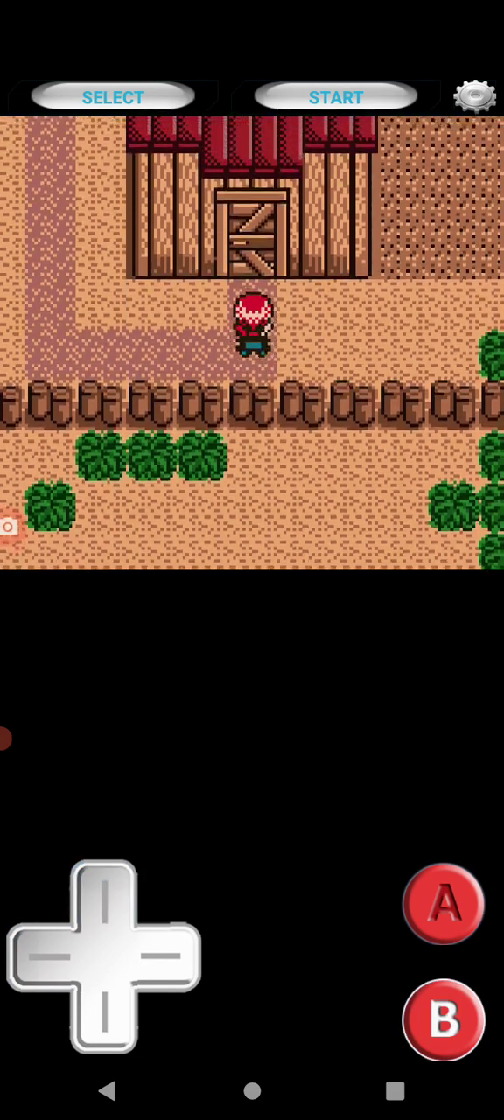
{"action": "left_click", "coordinate": [101, 901]}
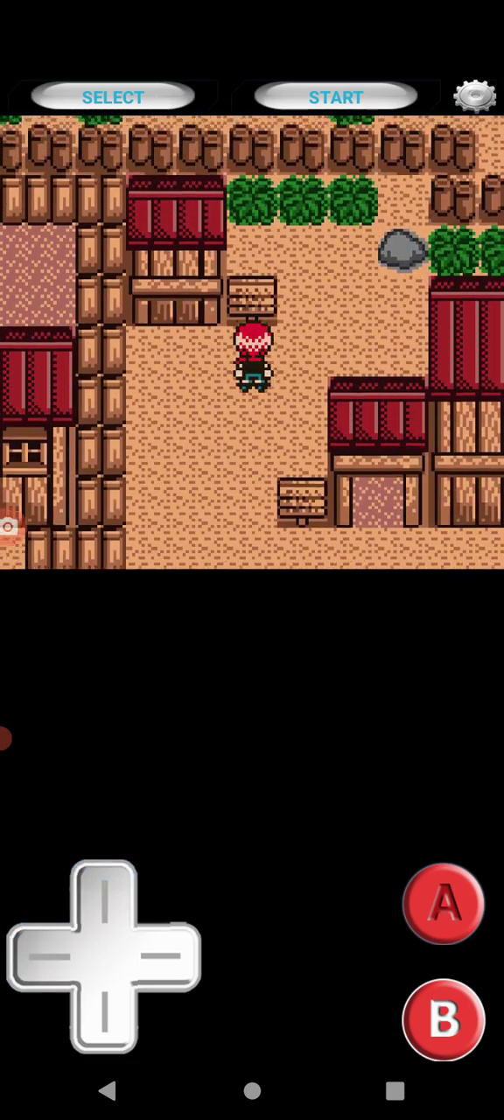
{"action": "left_click", "coordinate": [103, 910]}
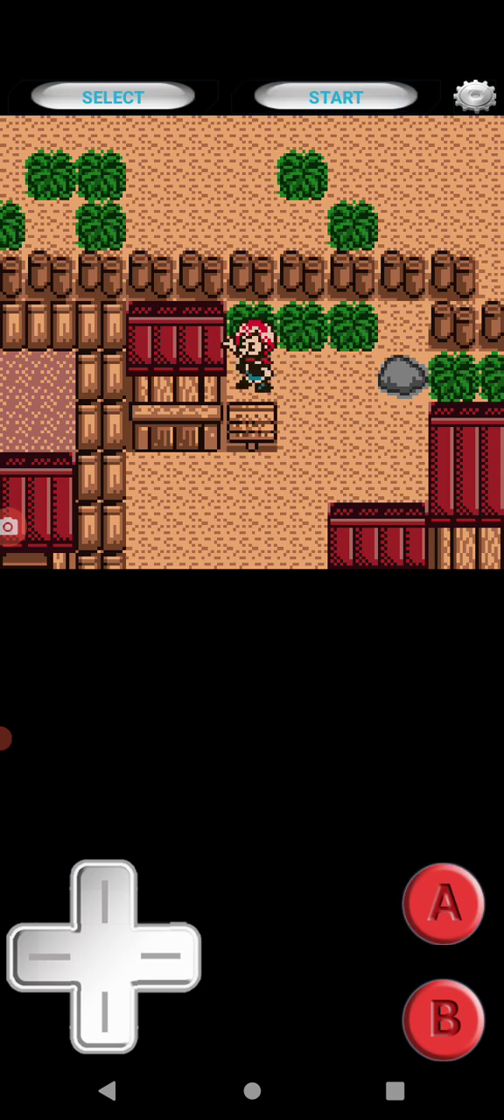
{"action": "left_click", "coordinate": [104, 910]}
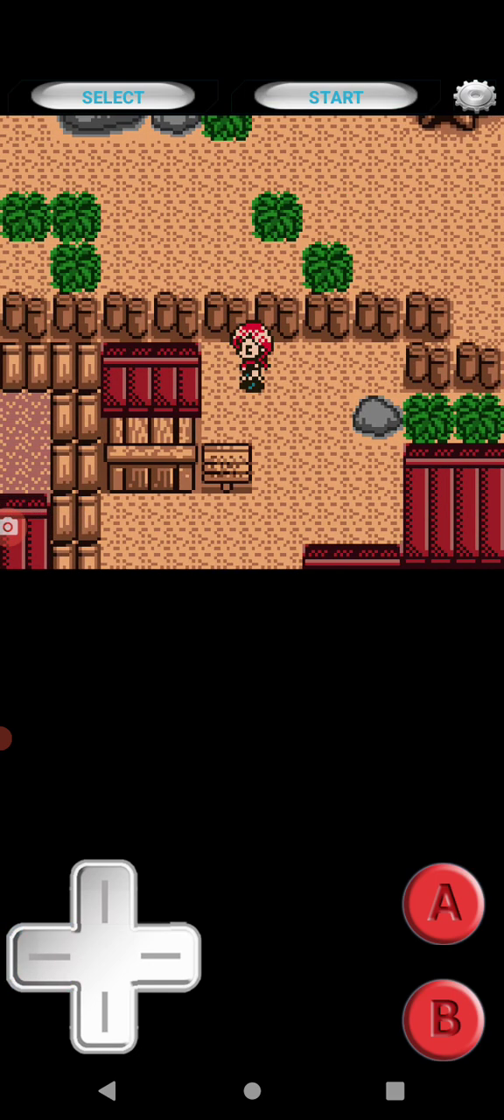
{"action": "left_click", "coordinate": [40, 960]}
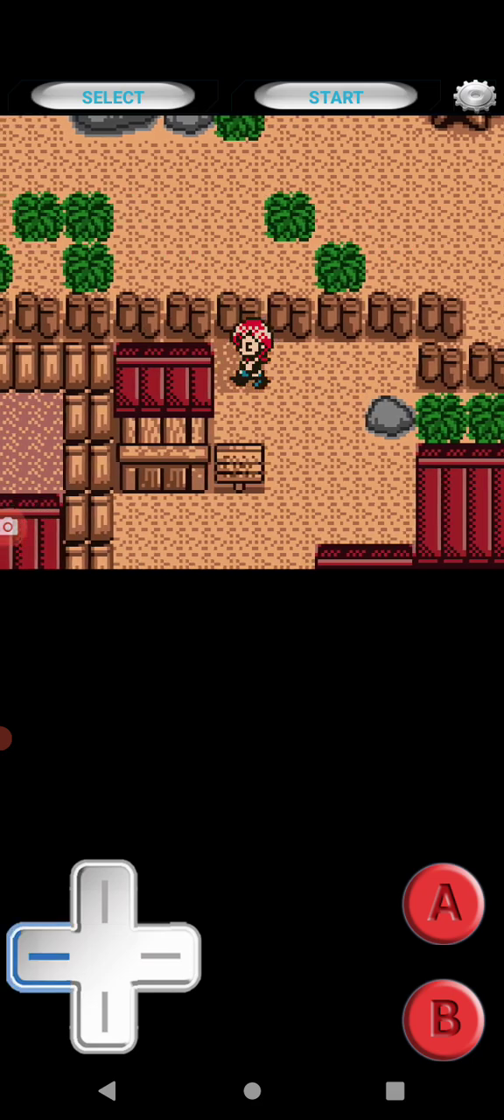
{"action": "left_click", "coordinate": [164, 976]}
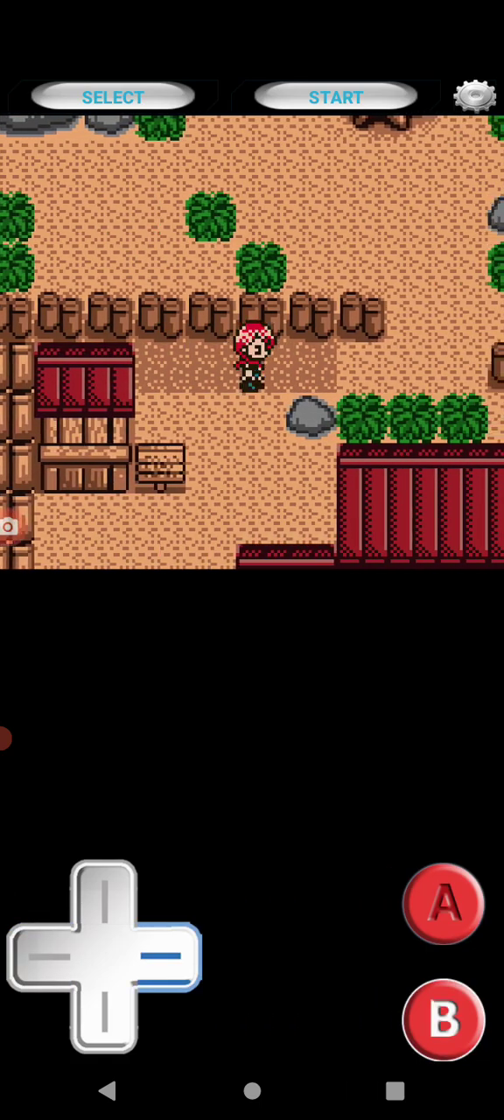
{"action": "left_click", "coordinate": [40, 956]}
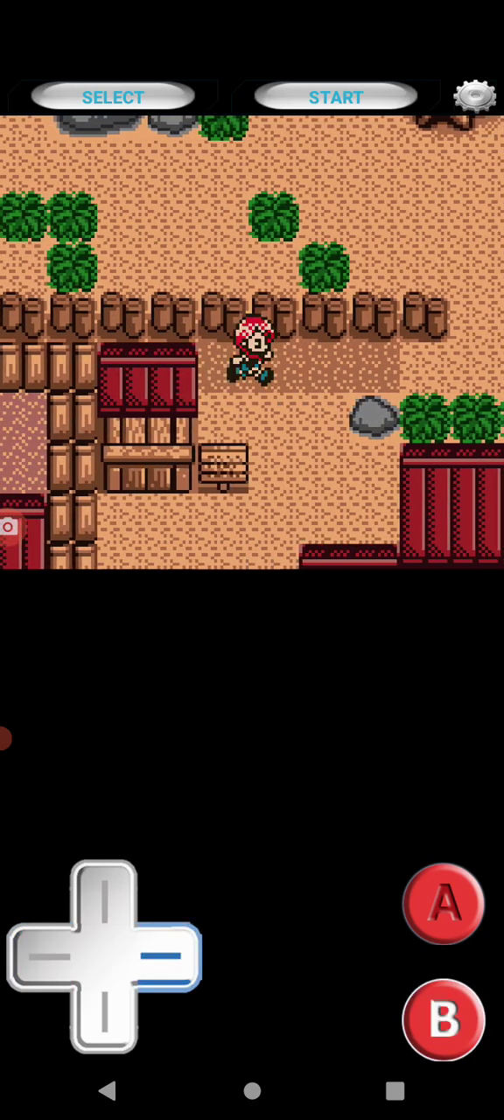
{"action": "left_click", "coordinate": [39, 960]}
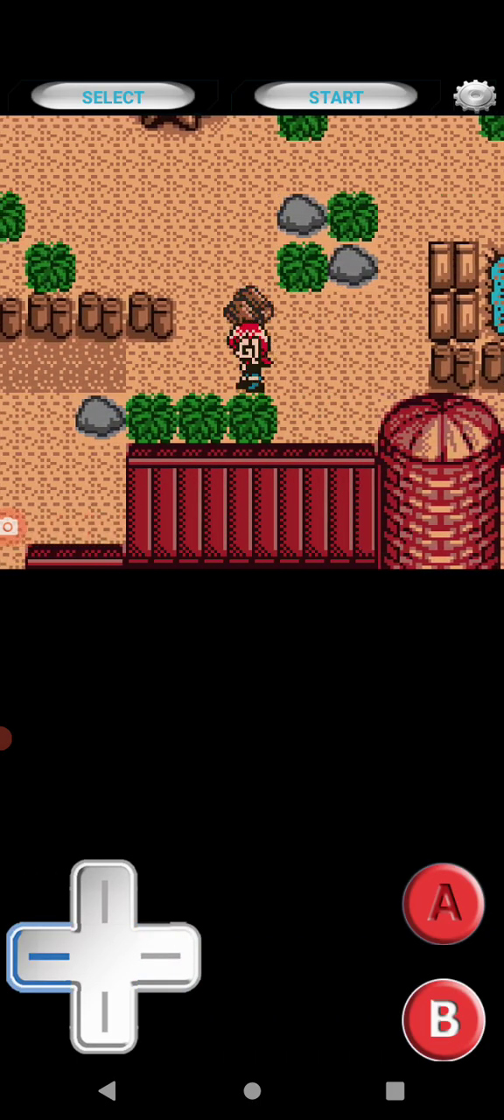
{"action": "left_click", "coordinate": [443, 904]}
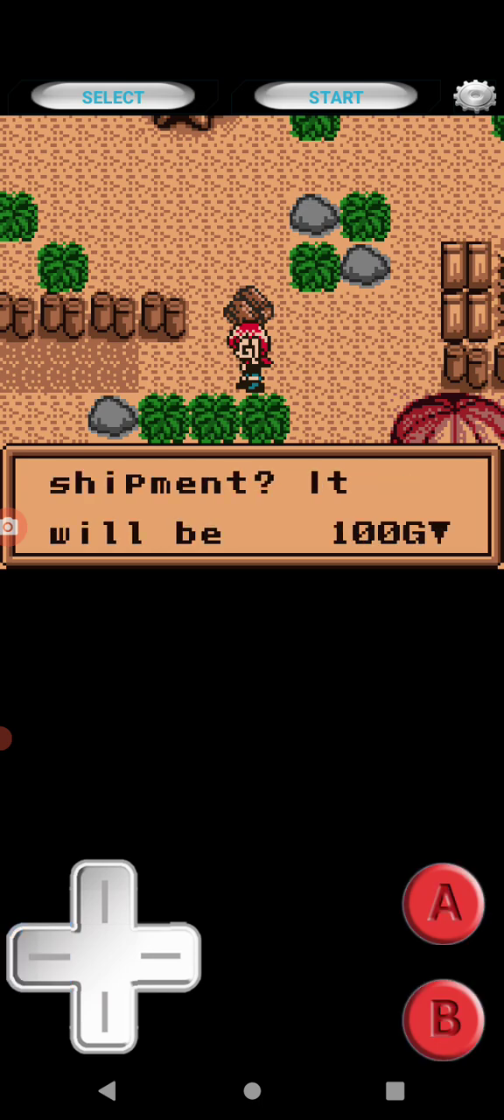
{"action": "left_click", "coordinate": [441, 905]}
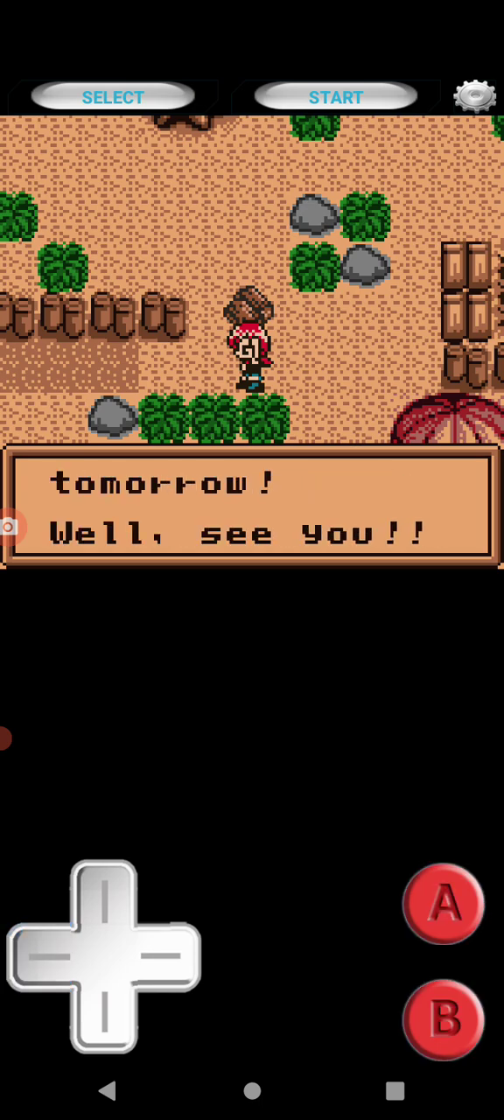
{"action": "left_click", "coordinate": [442, 908]}
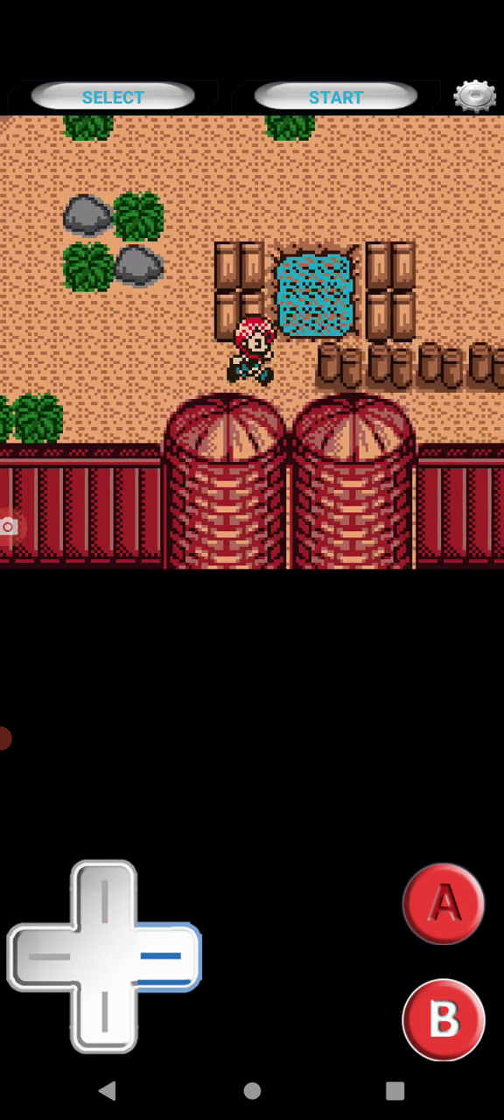
{"action": "left_click", "coordinate": [40, 958]}
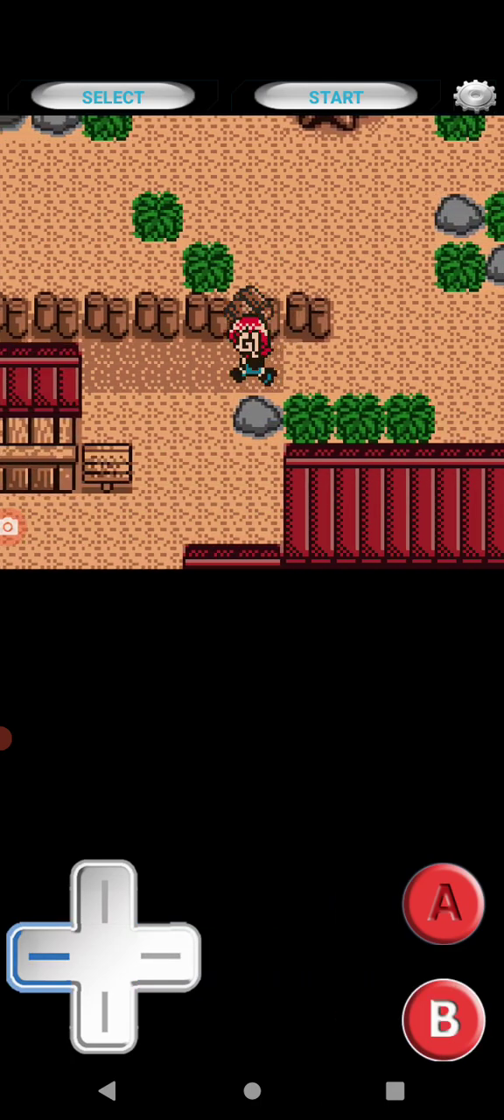
{"action": "left_click", "coordinate": [166, 975]}
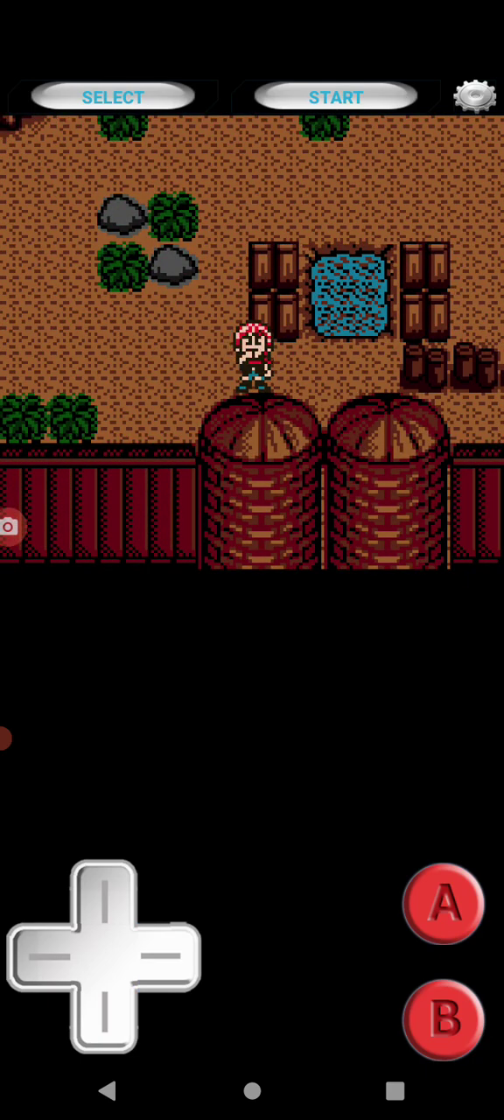
{"action": "left_click", "coordinate": [39, 959]}
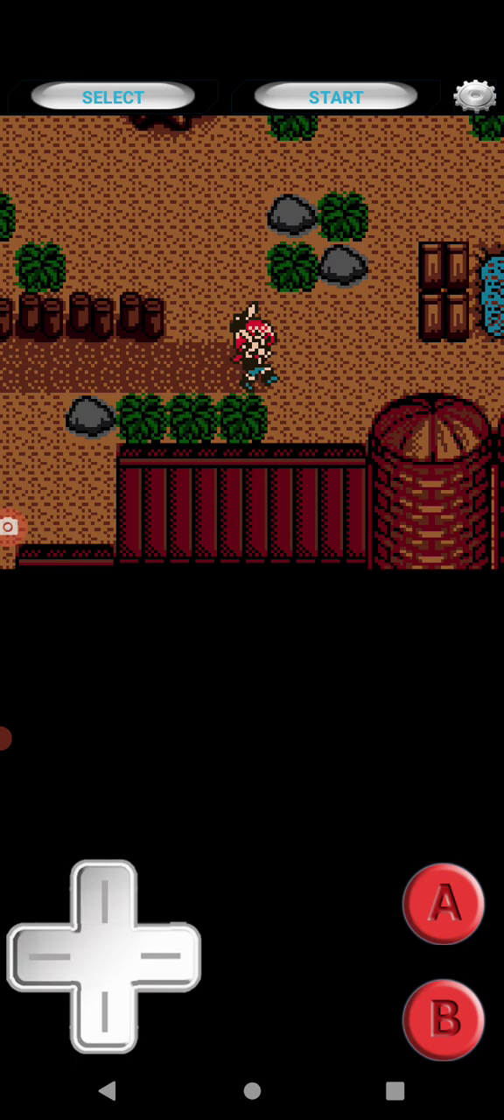
{"action": "left_click", "coordinate": [162, 959]}
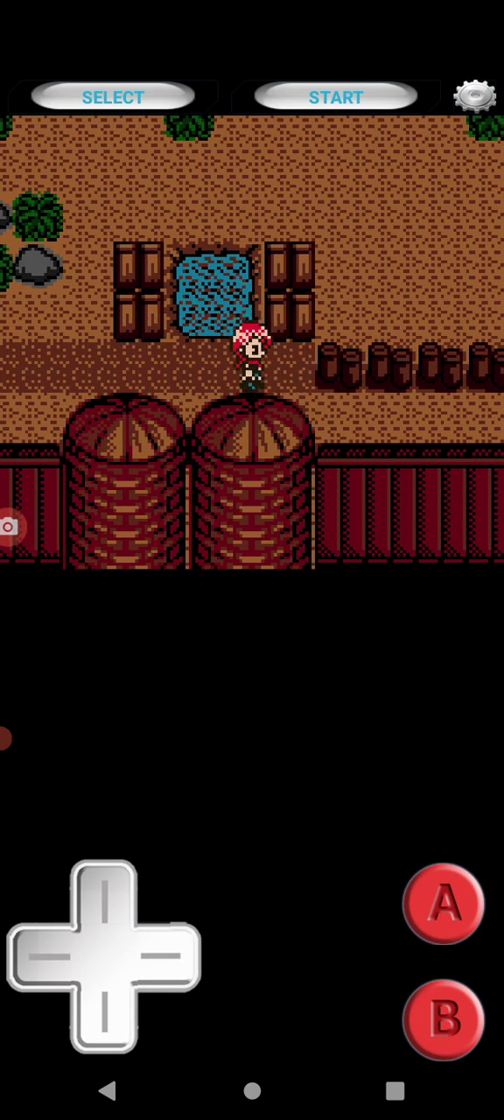
{"action": "left_click", "coordinate": [48, 960]}
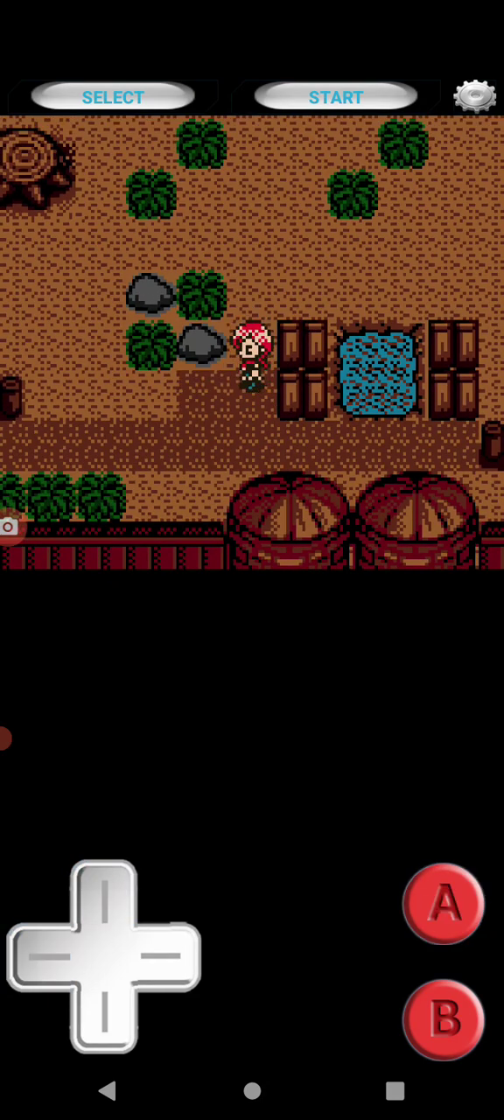
{"action": "left_click", "coordinate": [39, 971]}
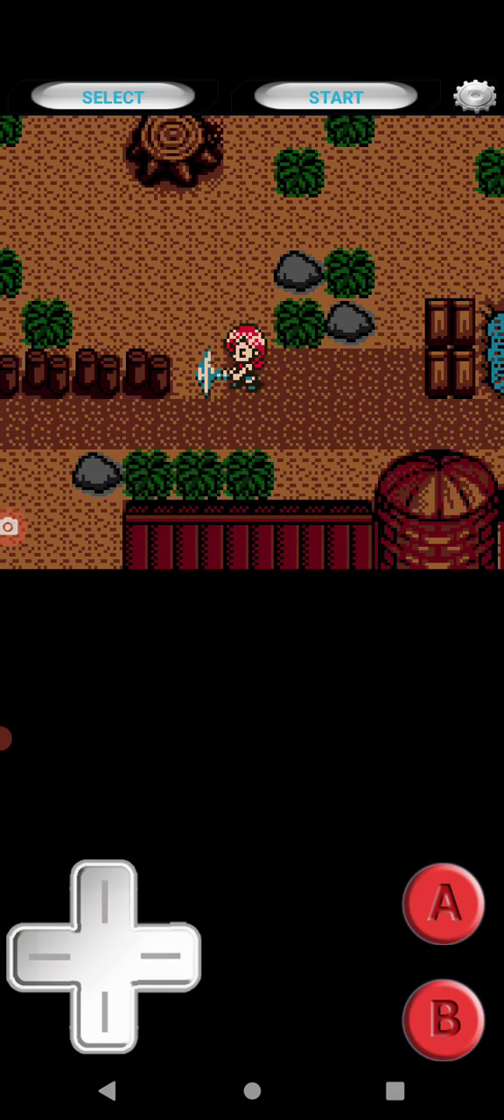
{"action": "left_click", "coordinate": [102, 1026]}
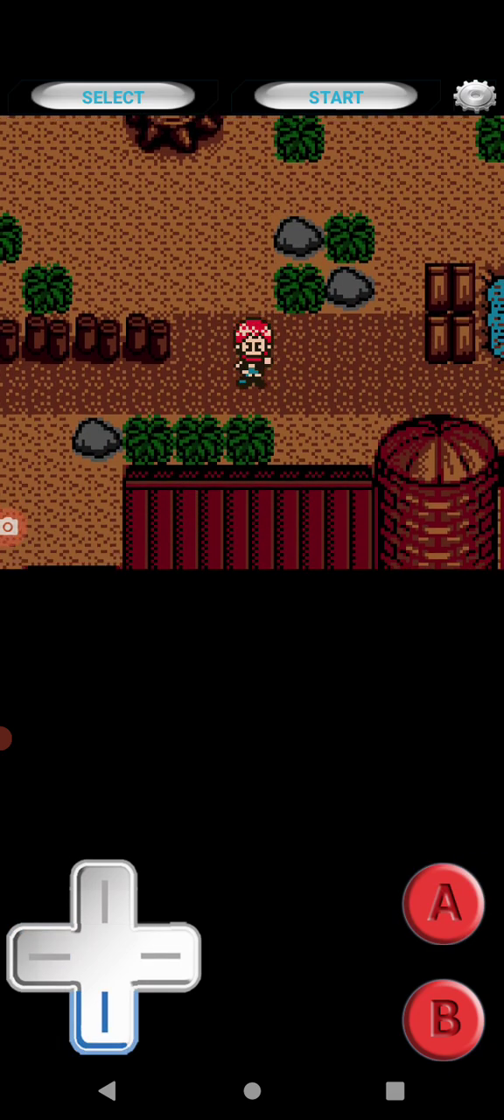